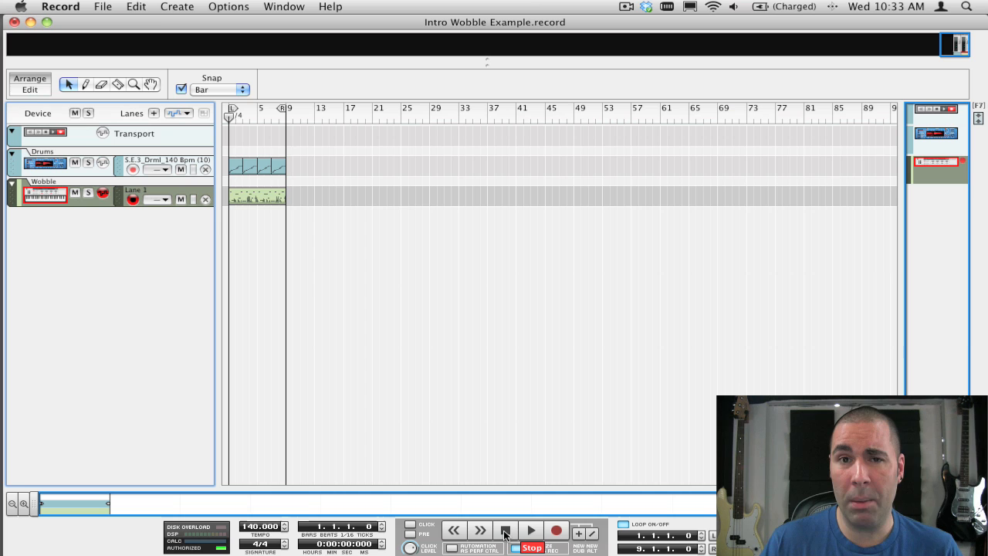
# Play the song back with the transport controls to audition it, then stop and rewind.
pyautogui.click(531, 529)
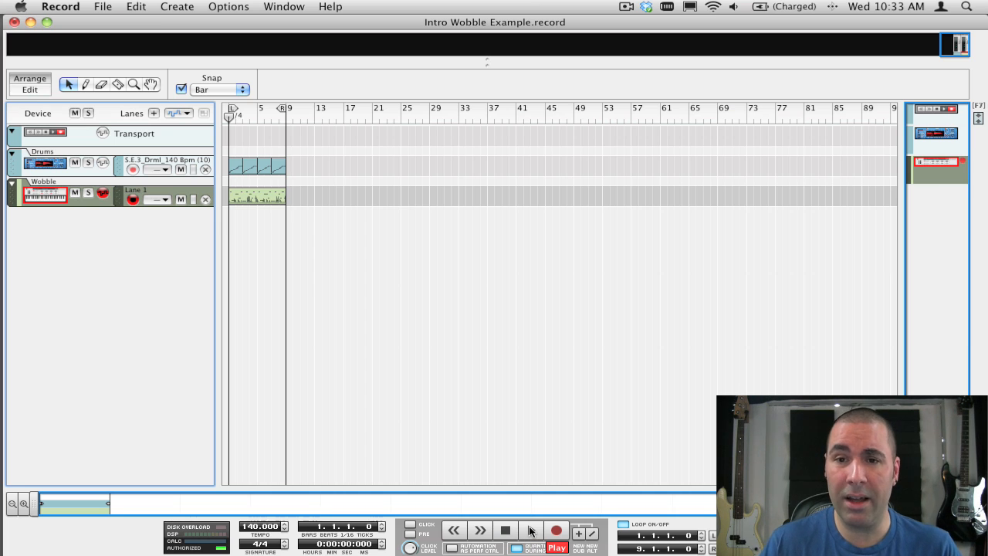
pyautogui.click(556, 531)
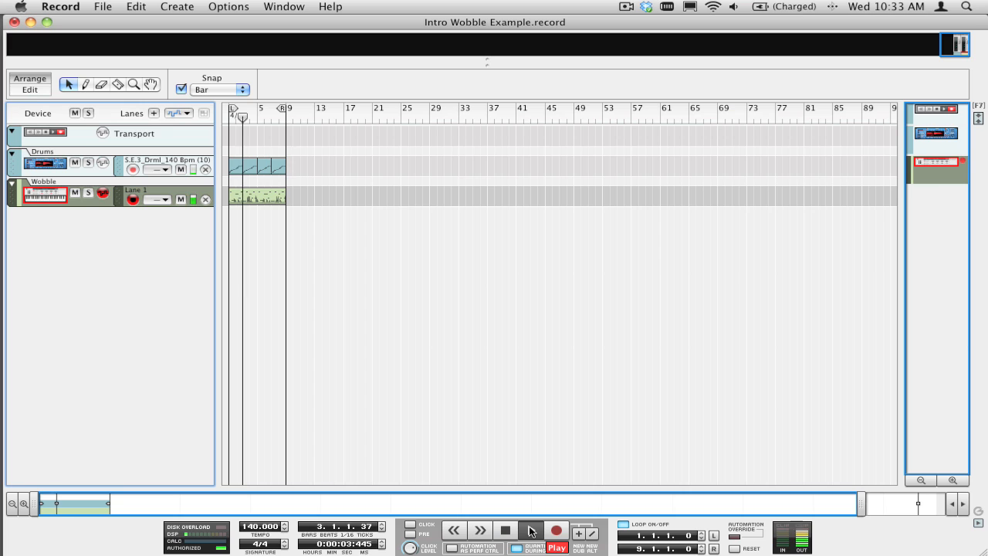
pyautogui.click(555, 536)
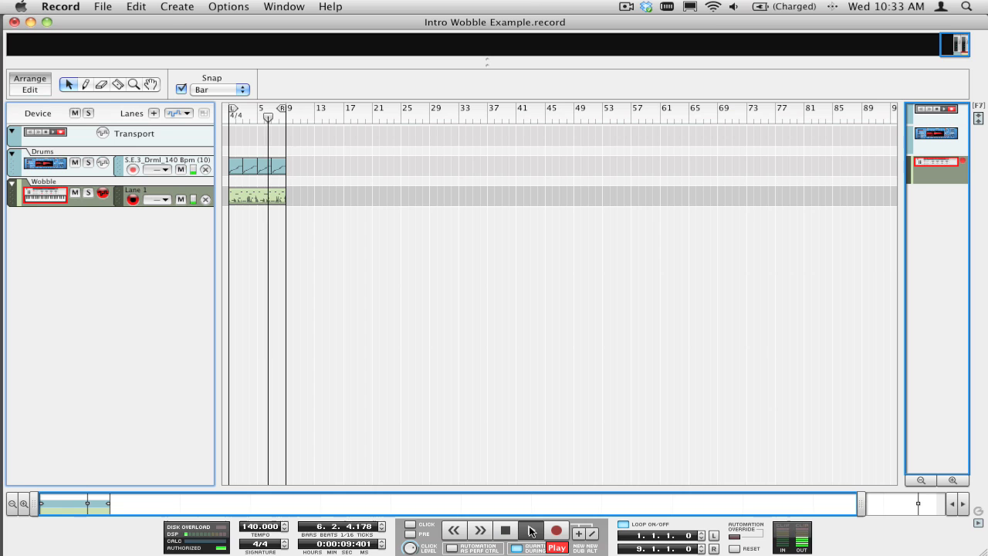
pyautogui.click(532, 531)
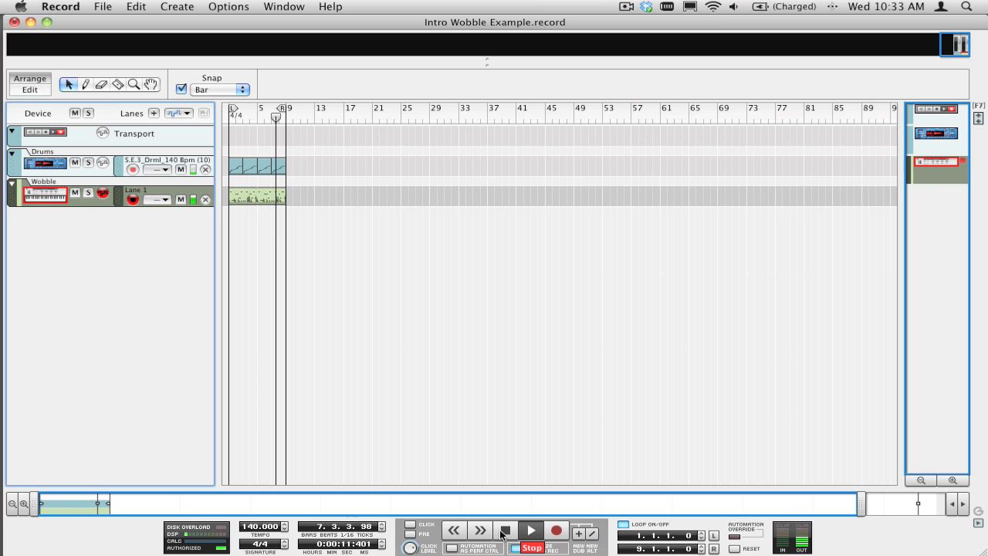
pyautogui.click(531, 532)
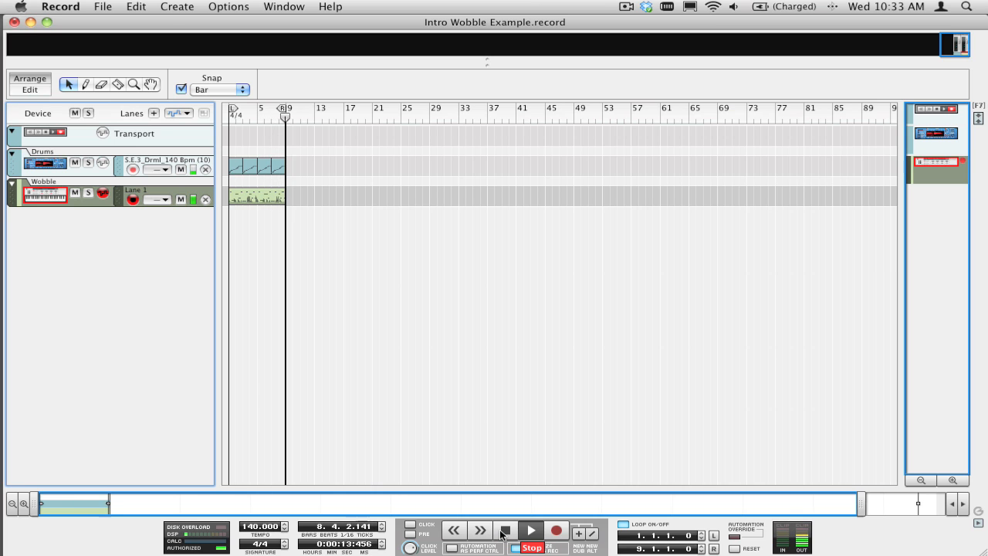
pyautogui.click(504, 531)
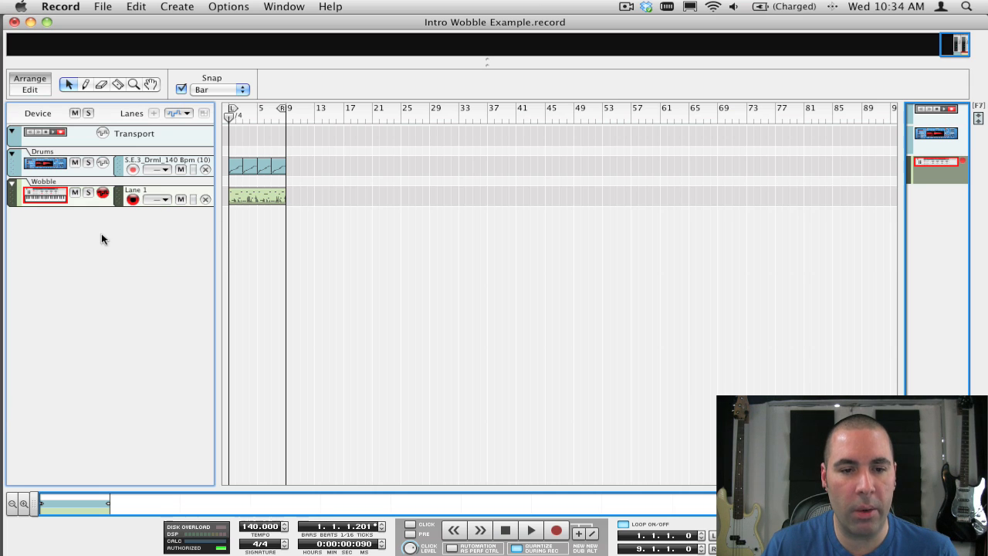
# Create a Thor Polysonic Synthesizer, reset it to Init Patch and give it the Wobble note clip.
pyautogui.click(176, 6)
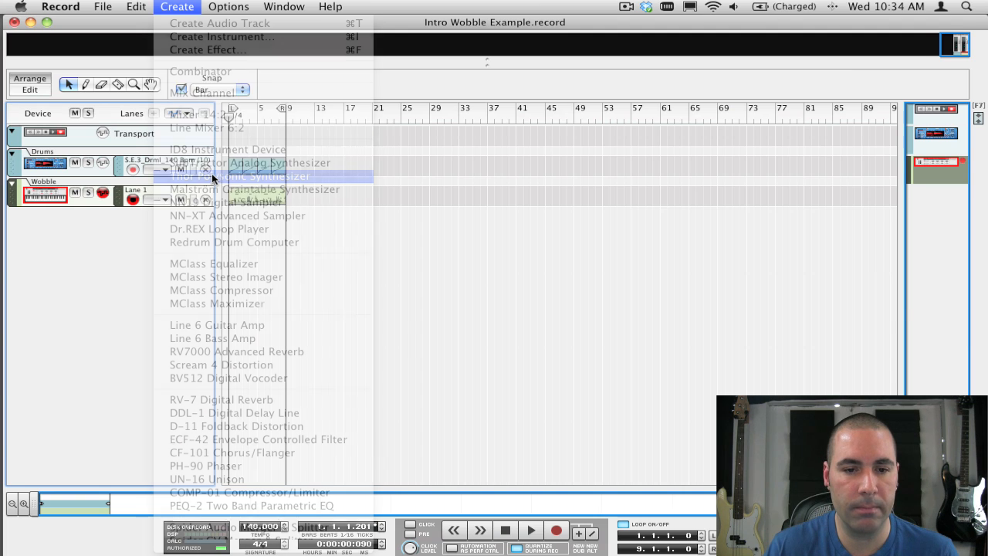
pyautogui.click(238, 176)
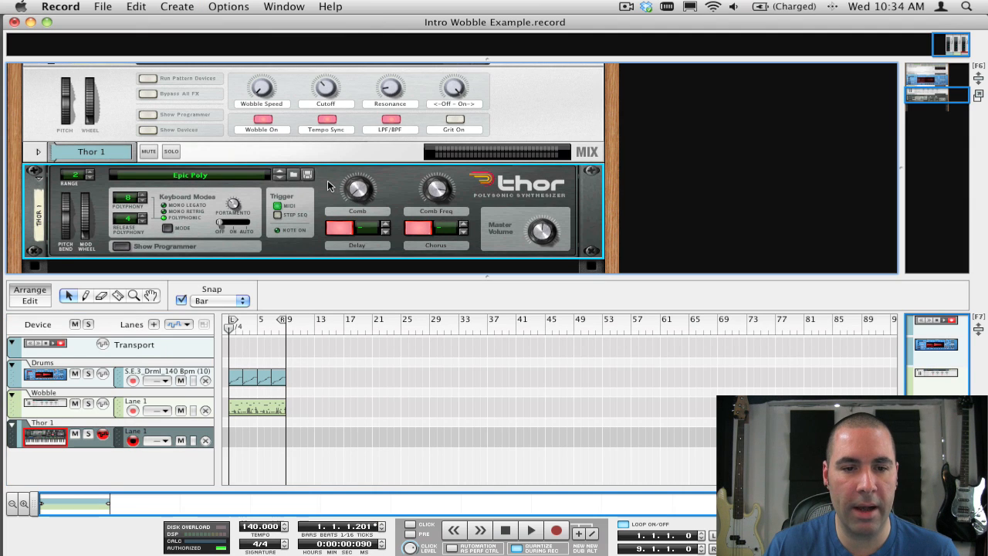
pyautogui.click(135, 6)
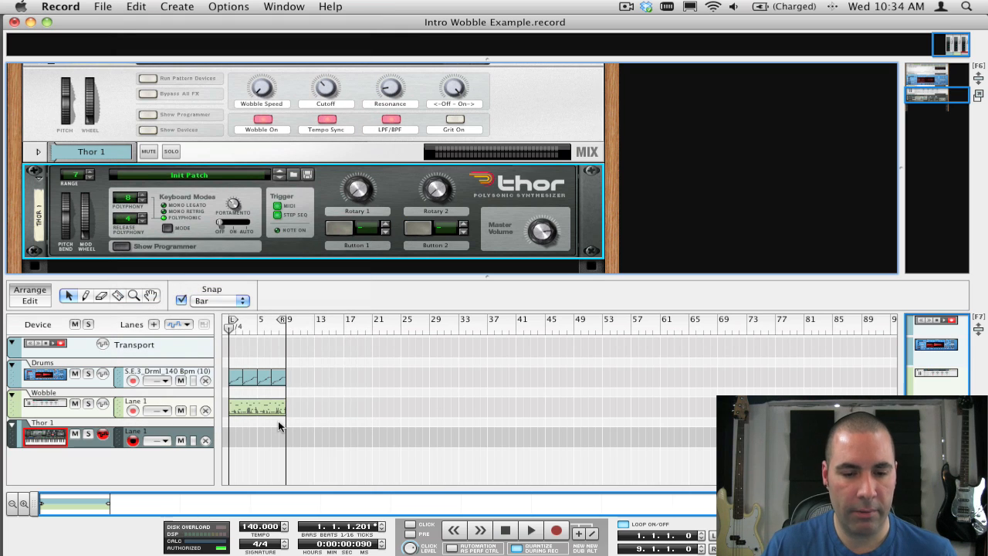
pyautogui.click(258, 408)
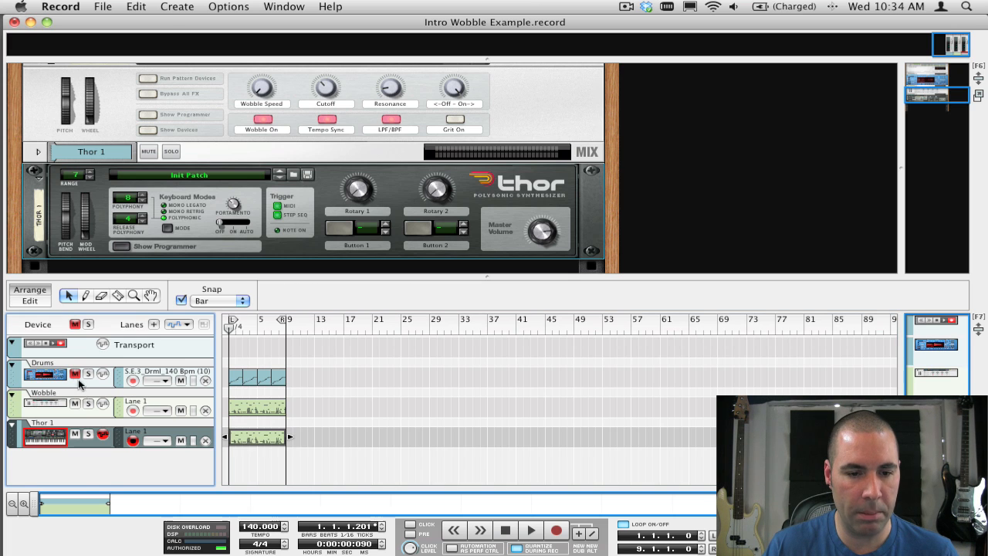
pyautogui.click(506, 531)
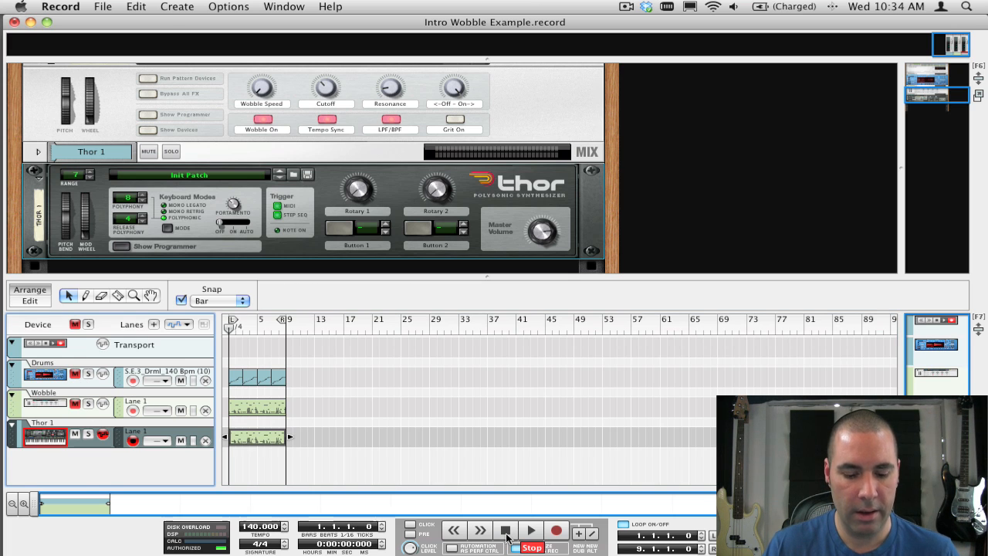
pyautogui.click(532, 531)
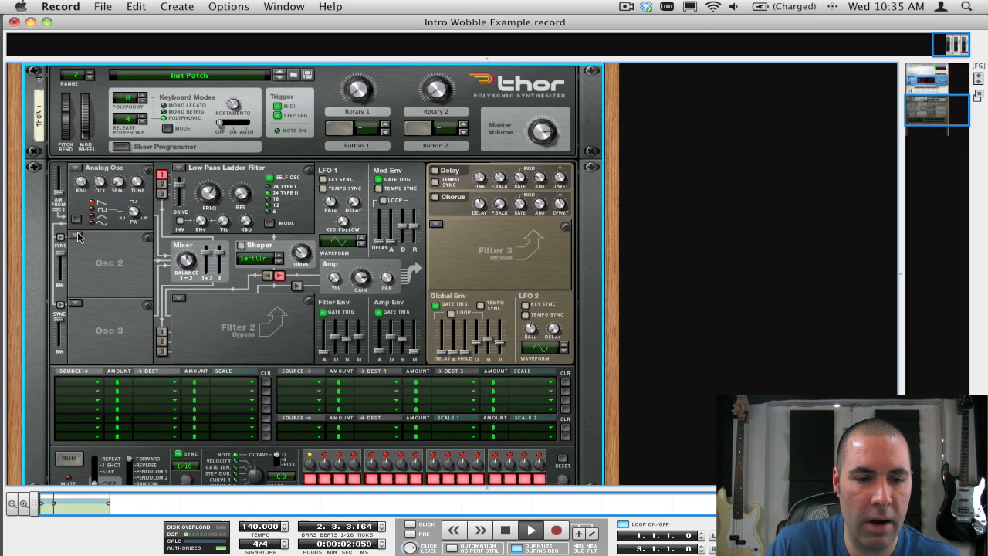
# Make Osc 2 analog and set Osc 1 pulse width to 24, Osc 2 pulse width to 36.
pyautogui.click(105, 167)
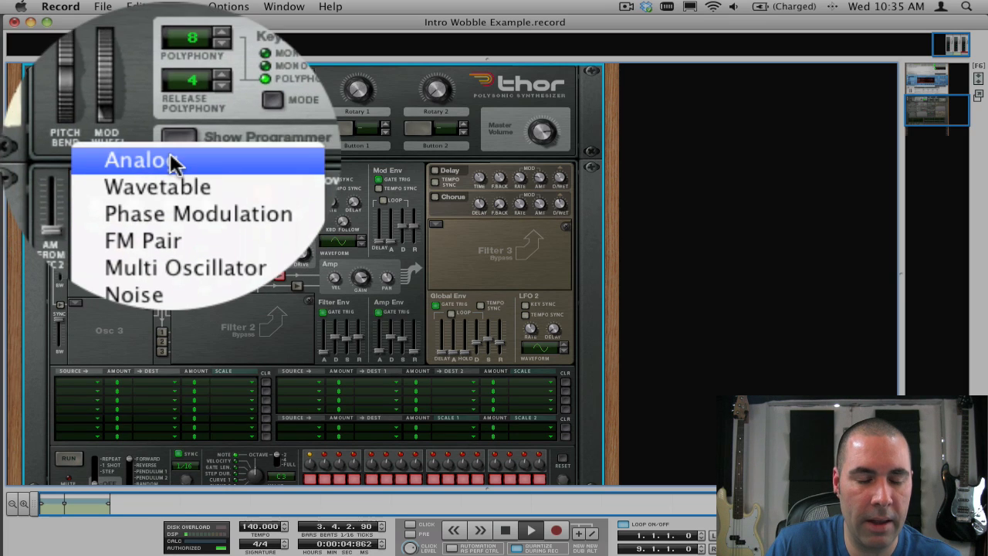
pyautogui.click(138, 159)
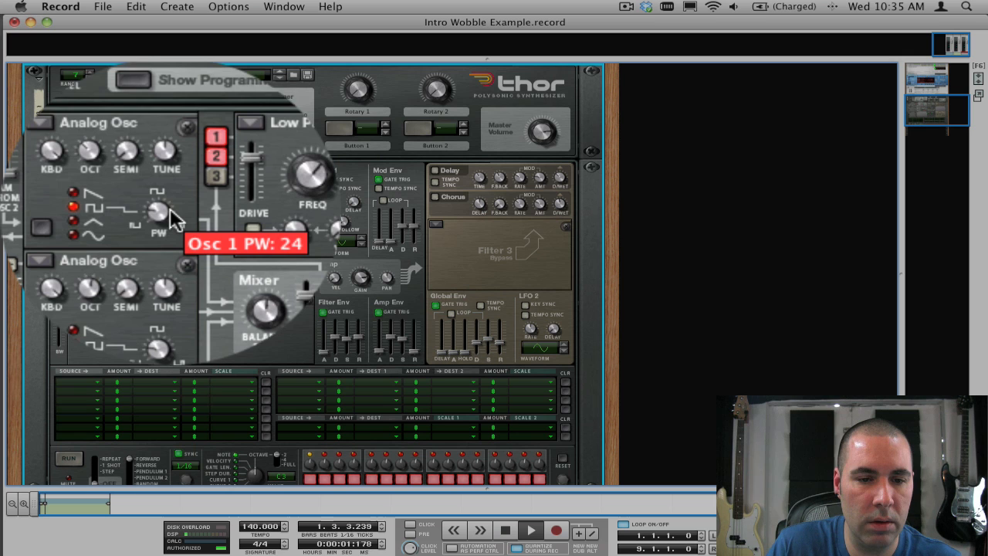
pyautogui.moveTo(158, 220); pyautogui.dragTo(158, 200)
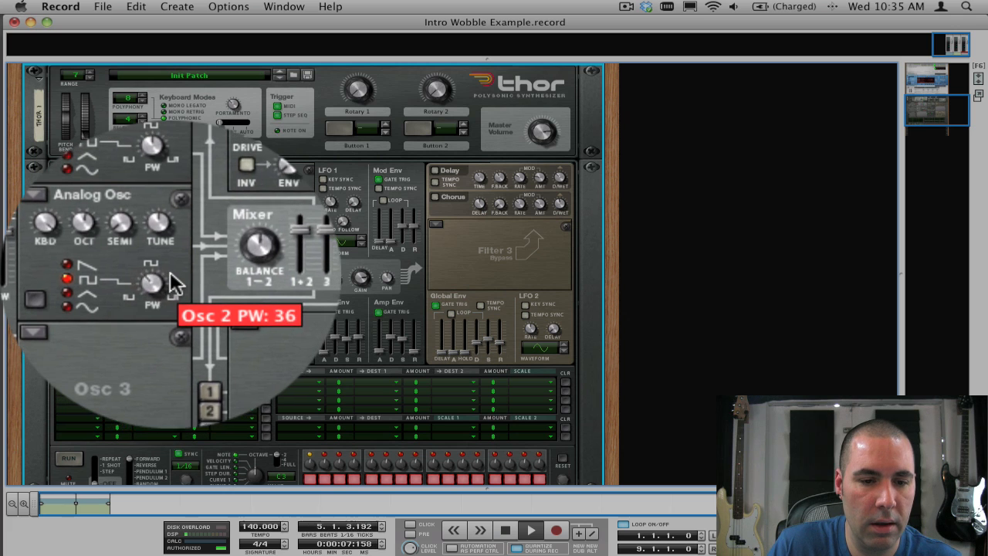
pyautogui.moveTo(151, 286); pyautogui.dragTo(158, 274)
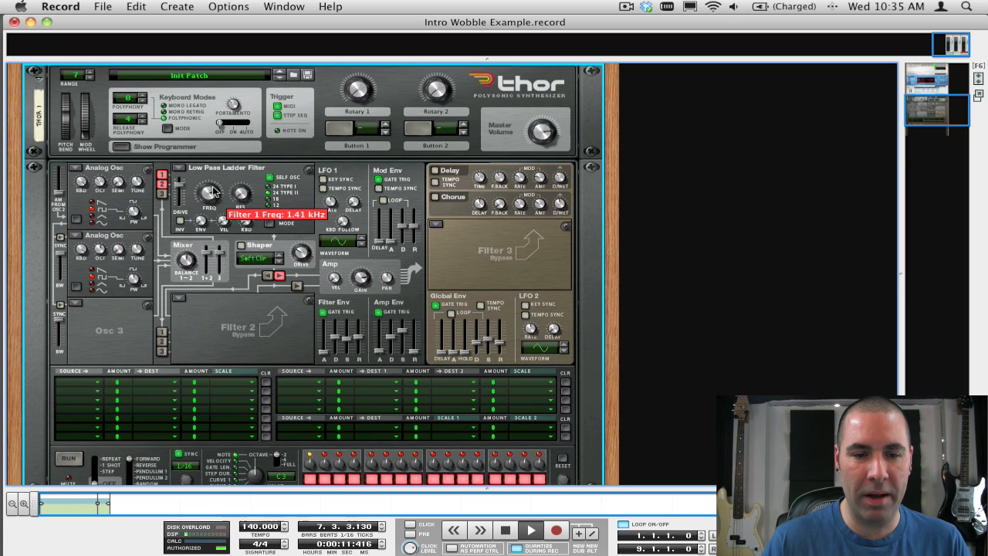
# Lower the Low Pass Ladder filter cutoff frequency to about 1.41 kHz.
pyautogui.moveTo(208, 198); pyautogui.dragTo(228, 224)
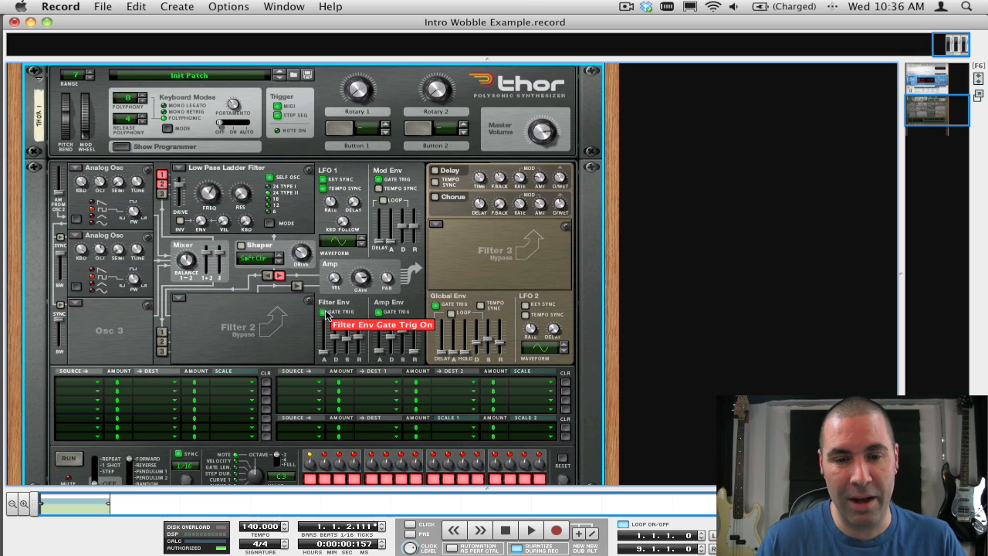
pyautogui.moveTo(71, 389)
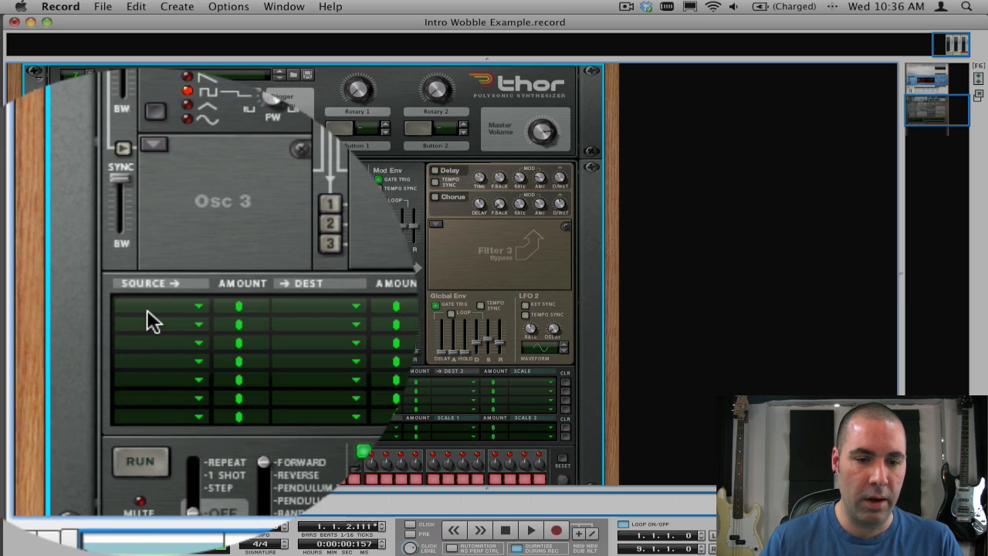
# Route LFO 1 as source to Filter 1 Frequency in the first modulation bus slot.
pyautogui.click(162, 306)
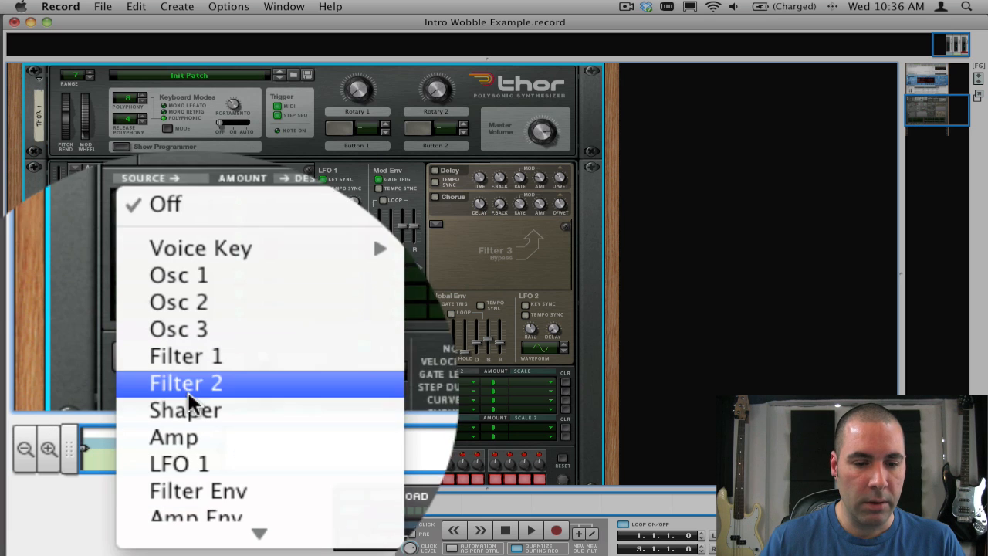
pyautogui.click(185, 383)
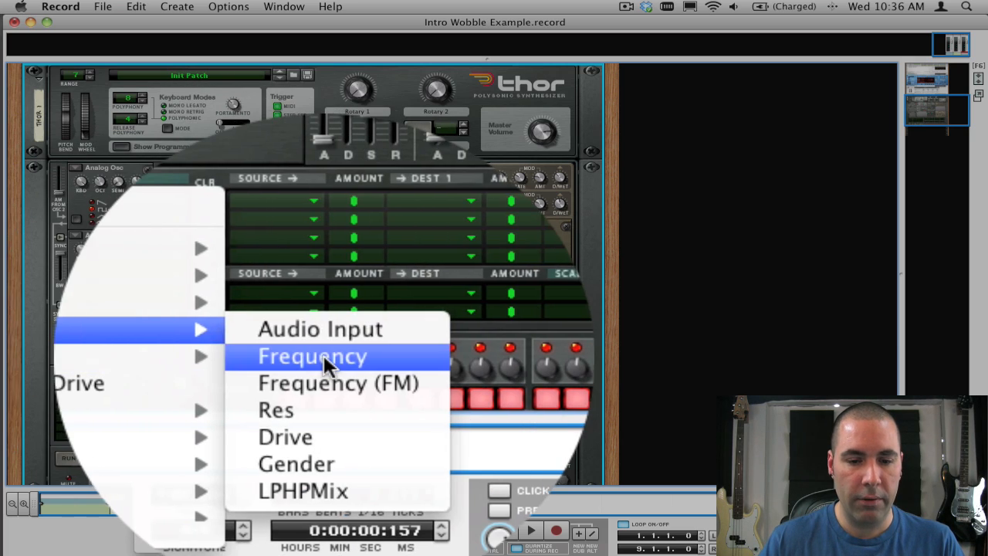
pyautogui.click(312, 355)
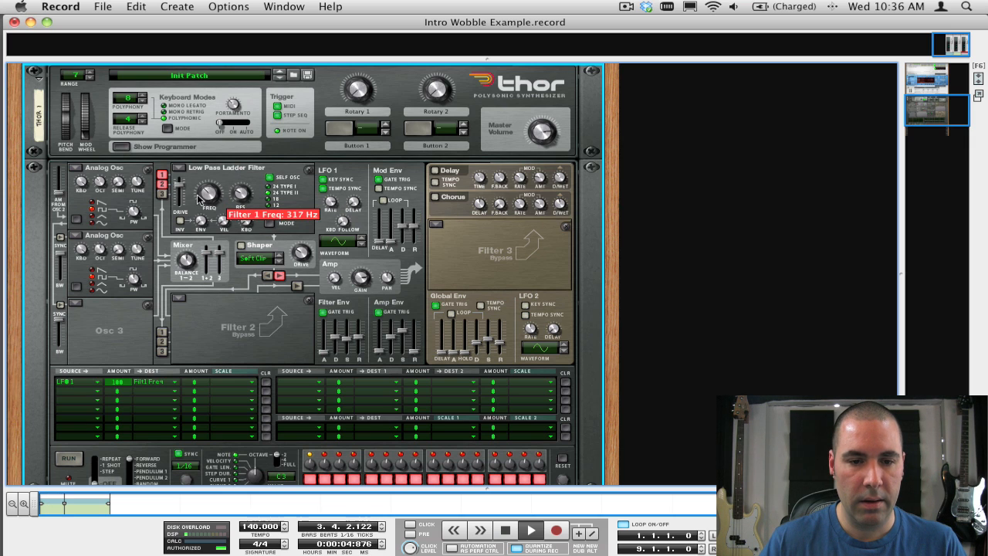
pyautogui.moveTo(192, 225)
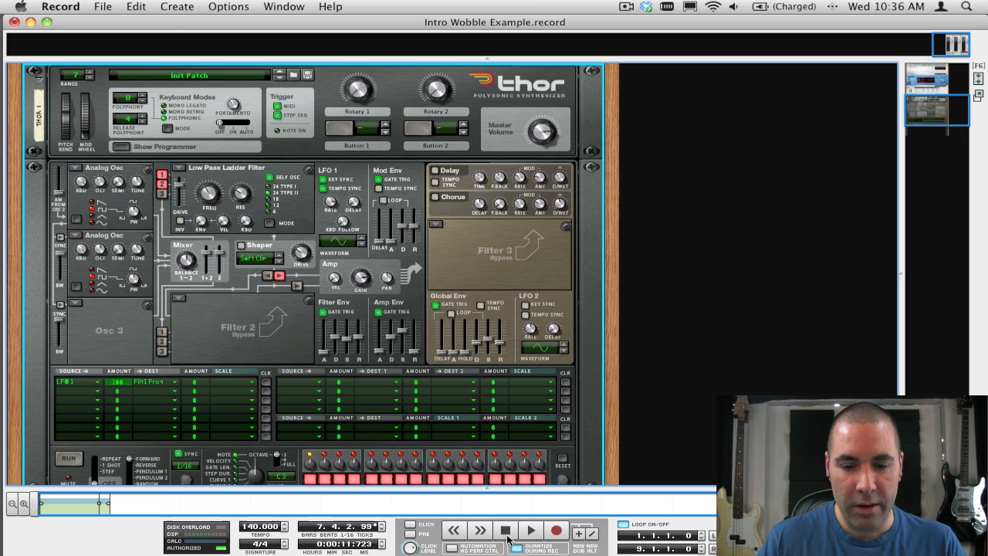
# Start playback and set the LFO 1 rate to 1/8T.
pyautogui.click(531, 529)
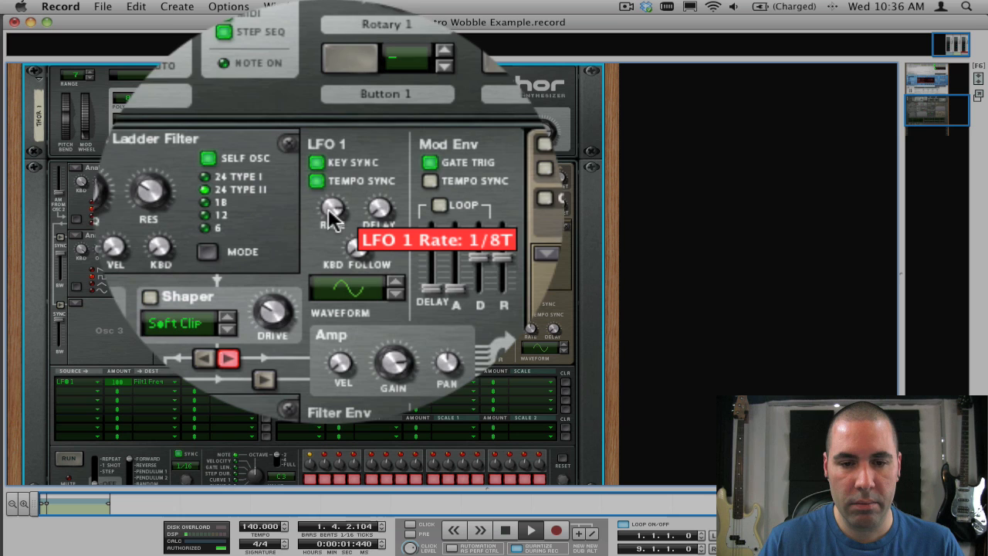
pyautogui.moveTo(332, 208); pyautogui.dragTo(332, 219)
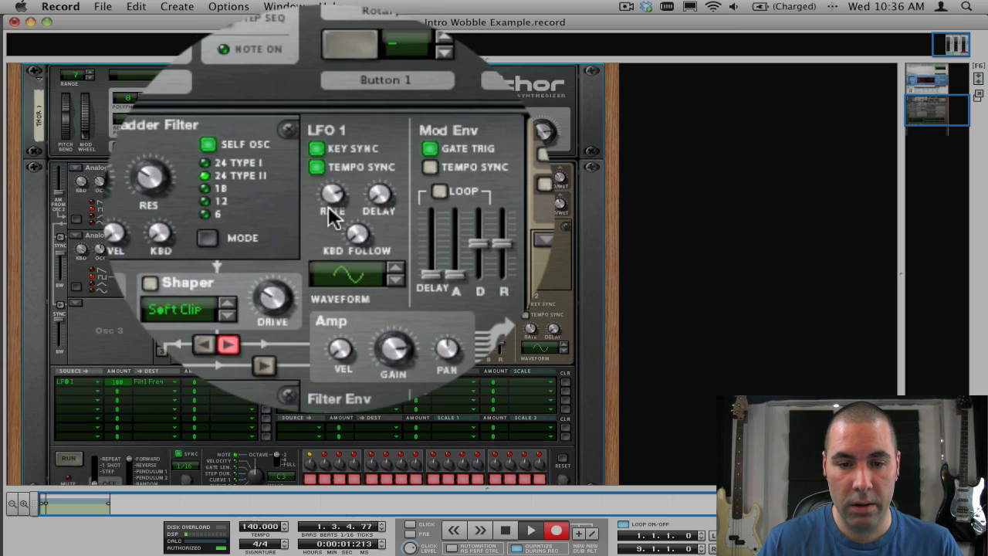
# Sweep the LFO 1 Rate knob between values like 3/16 and 1/8 while recording automation.
pyautogui.moveTo(326, 216); pyautogui.dragTo(325, 201)
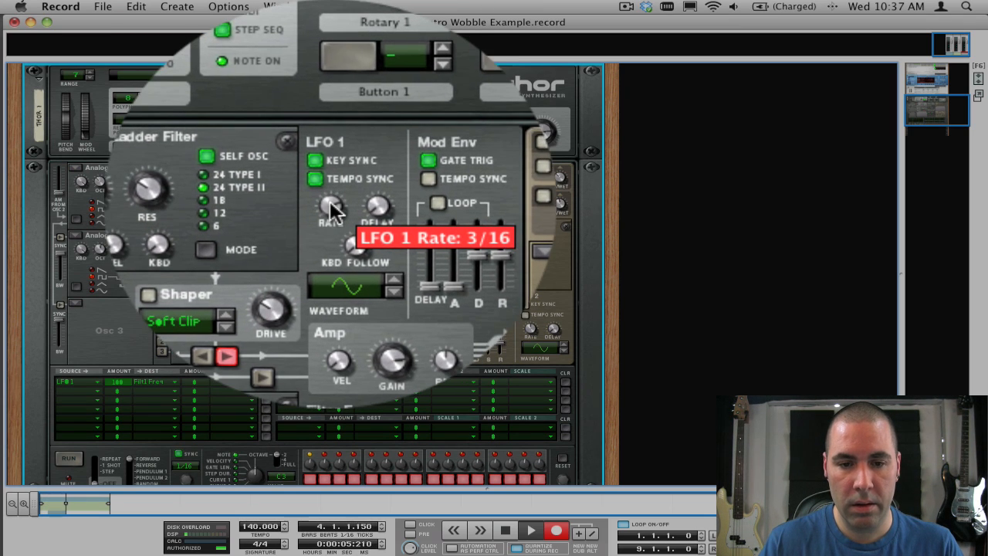
pyautogui.moveTo(331, 209); pyautogui.dragTo(330, 188)
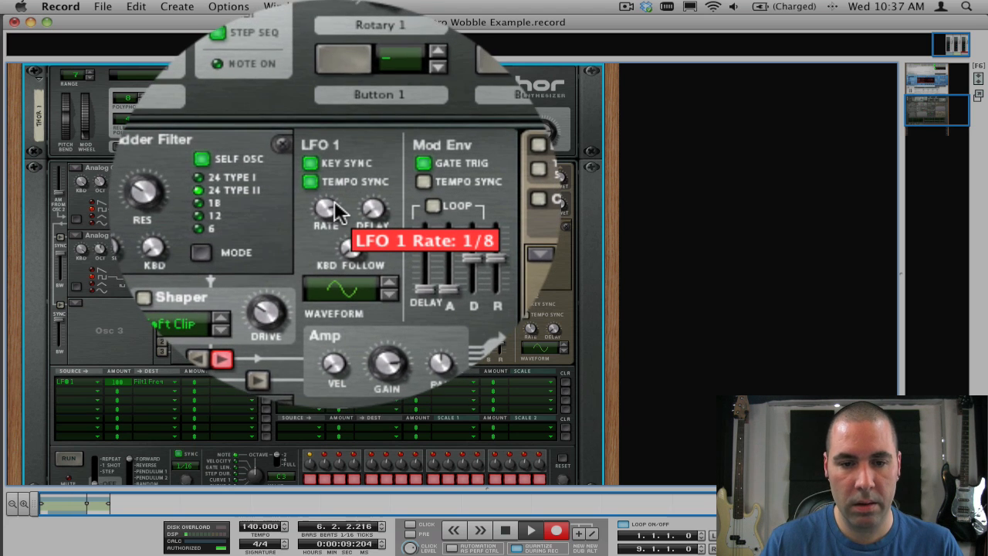
pyautogui.moveTo(324, 198); pyautogui.dragTo(336, 204)
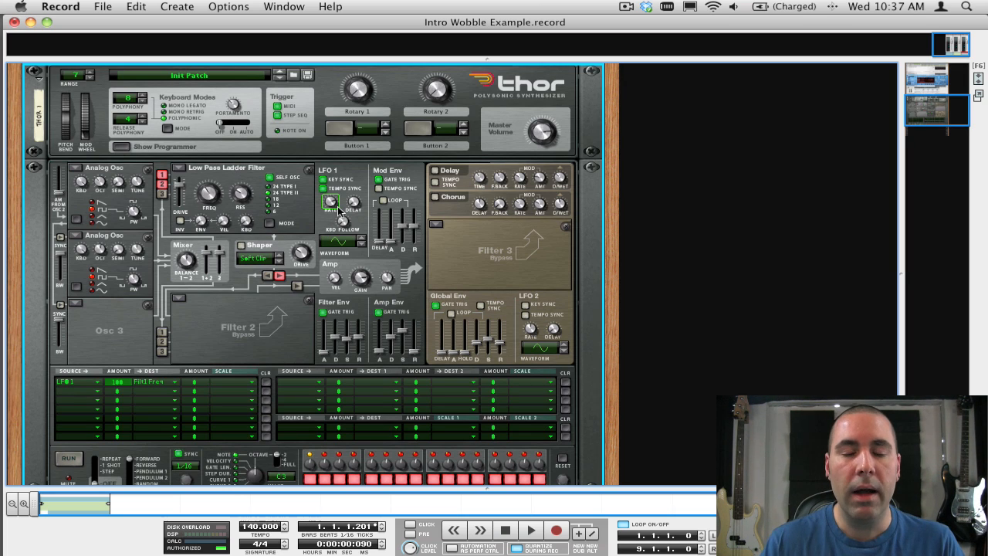
pyautogui.moveTo(330, 202)
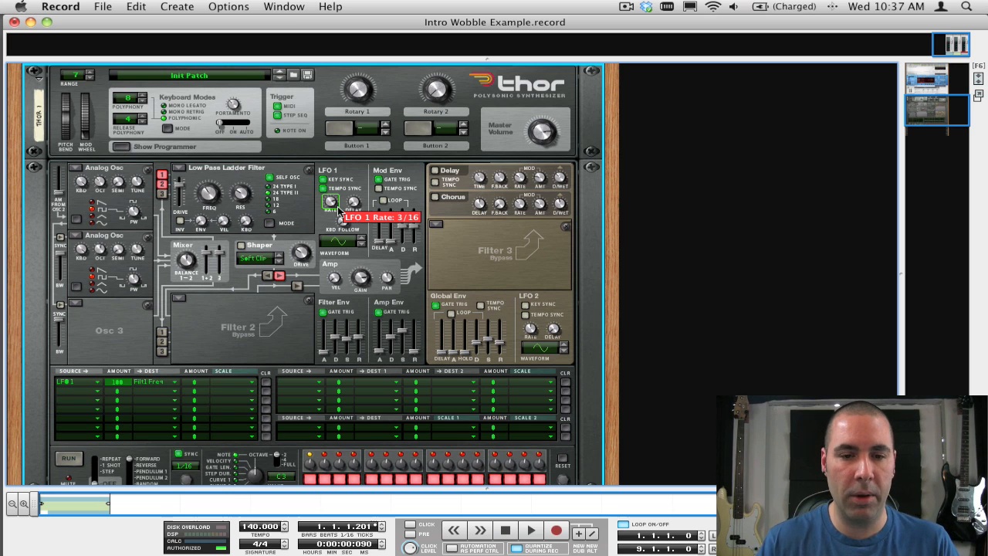
pyautogui.moveTo(400, 249)
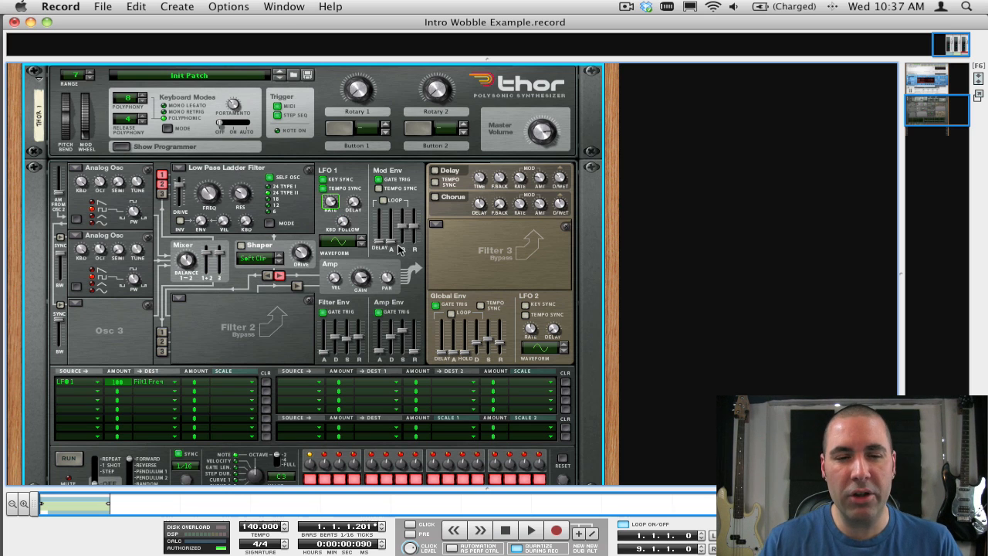
pyautogui.moveTo(369, 297)
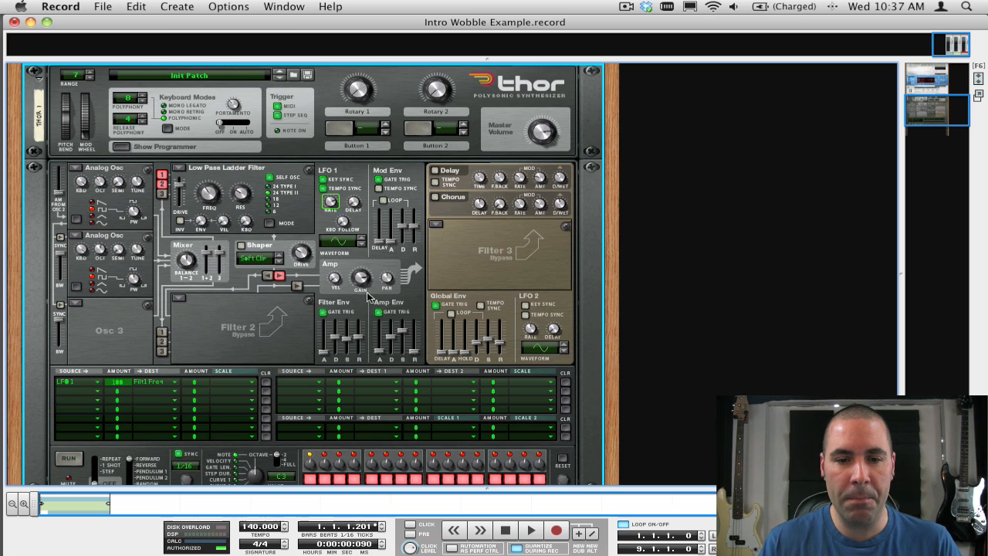
pyautogui.moveTo(362, 307)
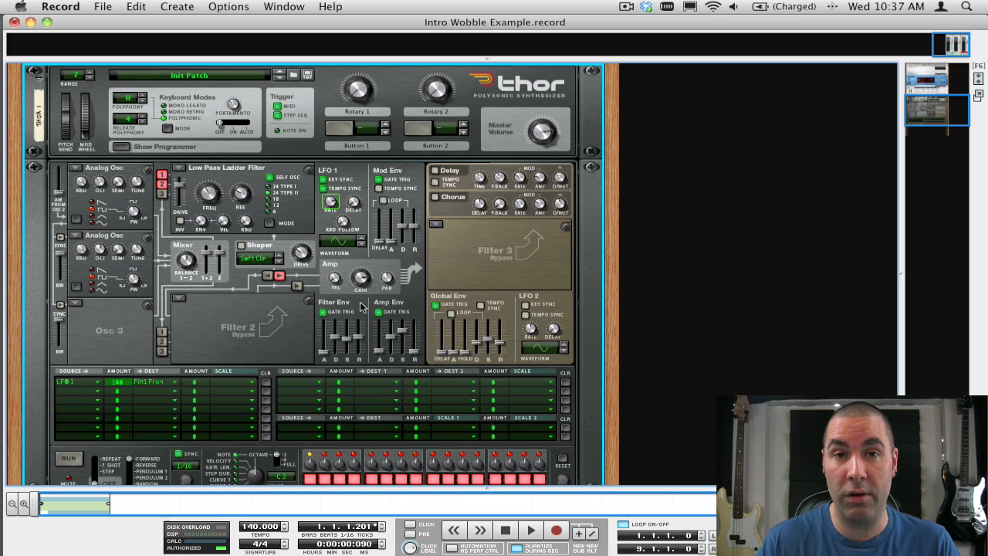
pyautogui.moveTo(379, 343)
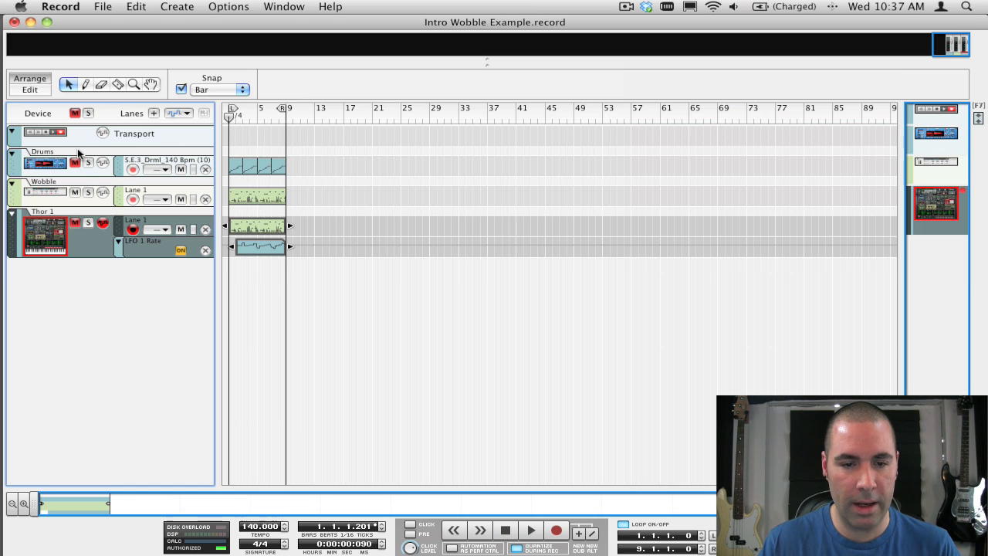
# Play the song back to hear the recorded LFO 1 Rate automation.
pyautogui.click(531, 531)
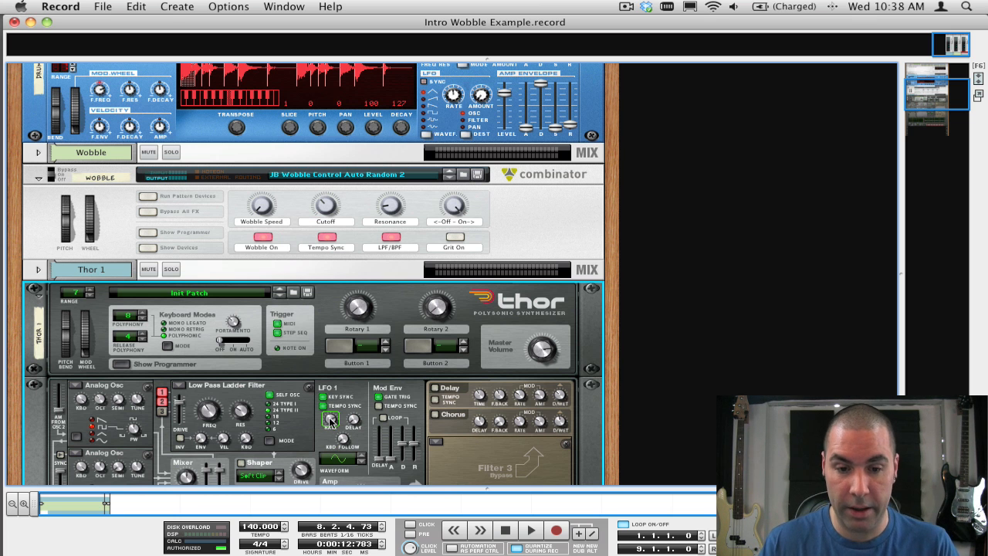
pyautogui.moveTo(261, 204)
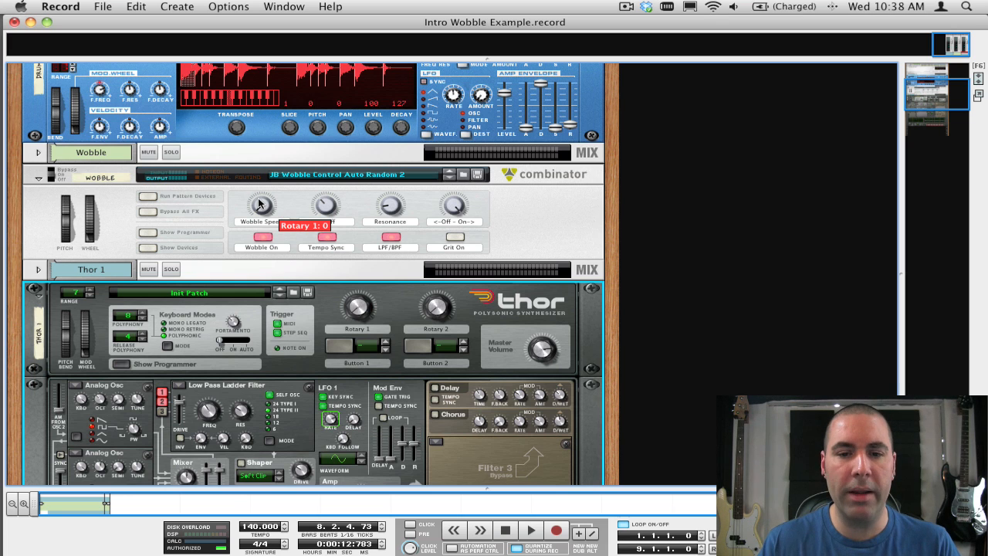
pyautogui.moveTo(151, 250)
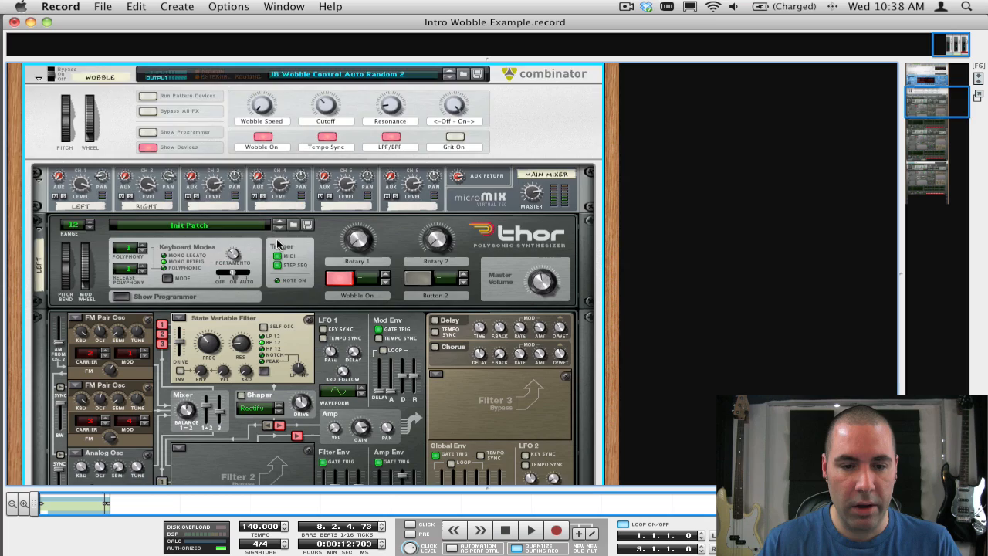
# Scroll down the rack past the combinator's micromix and Thor to the Spider CV splitter.
pyautogui.scroll(-3)
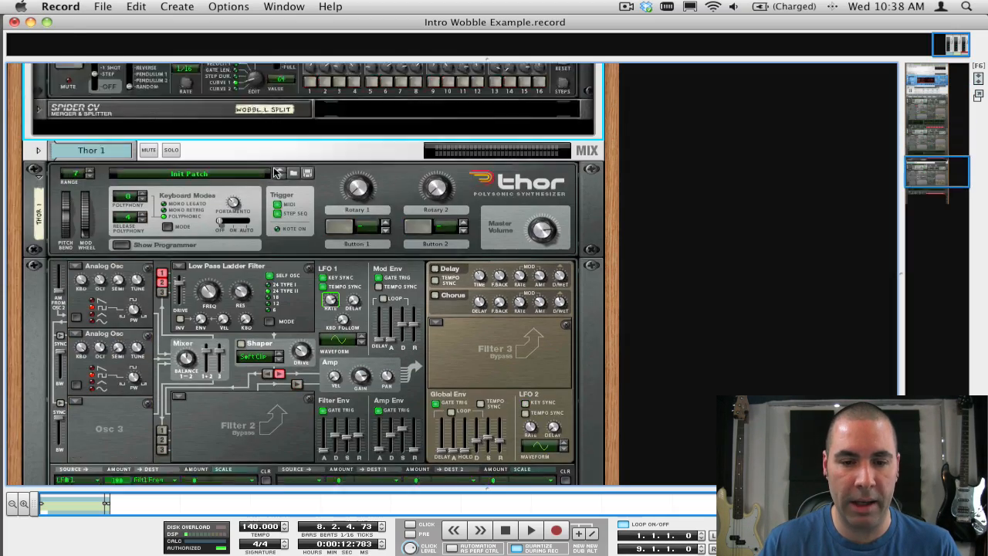
# Scroll the rack up to the combinator's sequencer Thor and its modulation bus routings.
pyautogui.scroll(3)
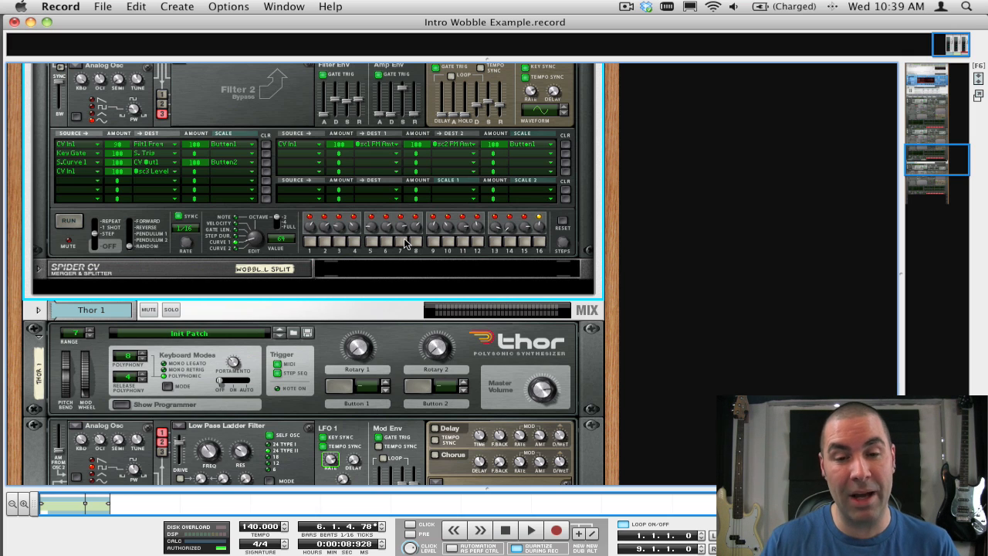
pyautogui.moveTo(389, 188)
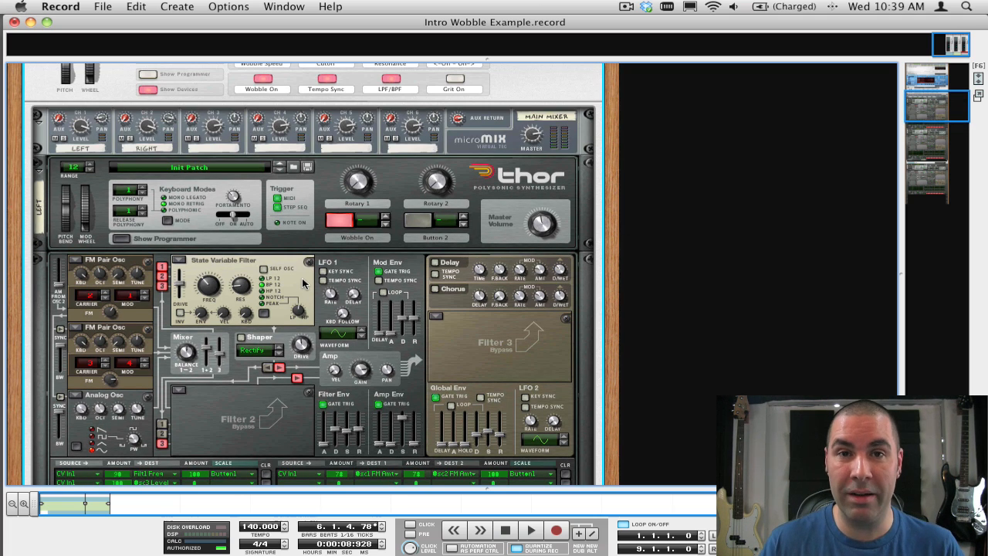
pyautogui.moveTo(336, 244)
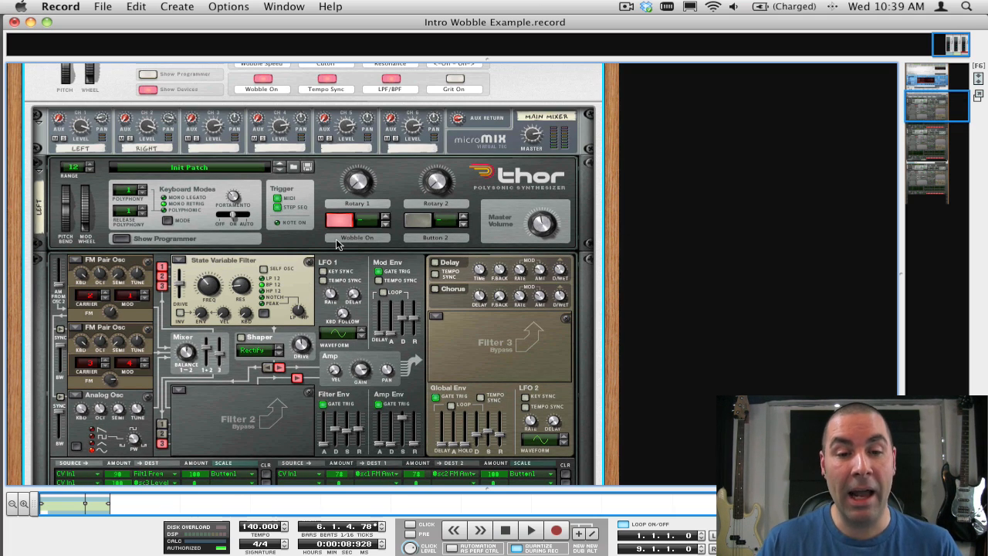
pyautogui.moveTo(357, 238)
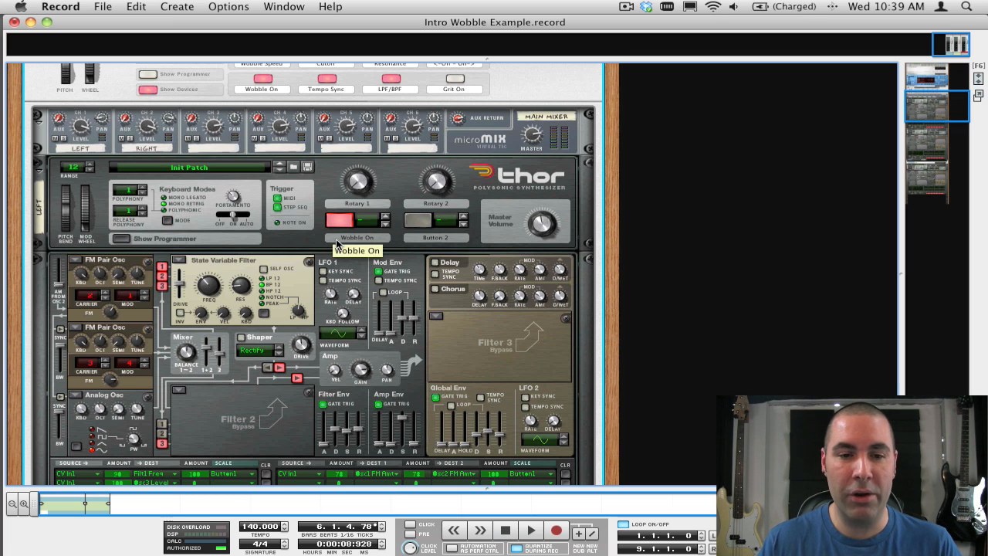
pyautogui.moveTo(301, 276)
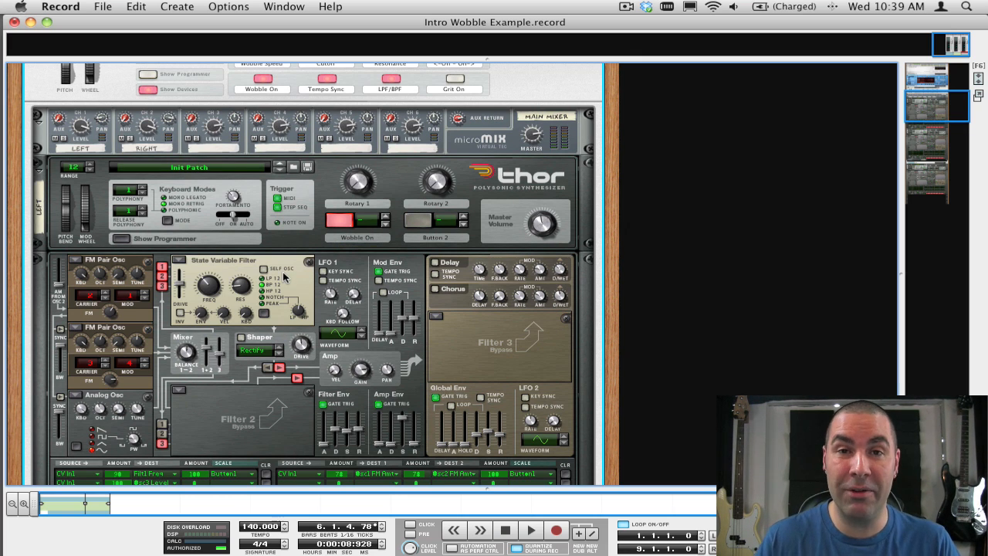
pyautogui.moveTo(238, 276)
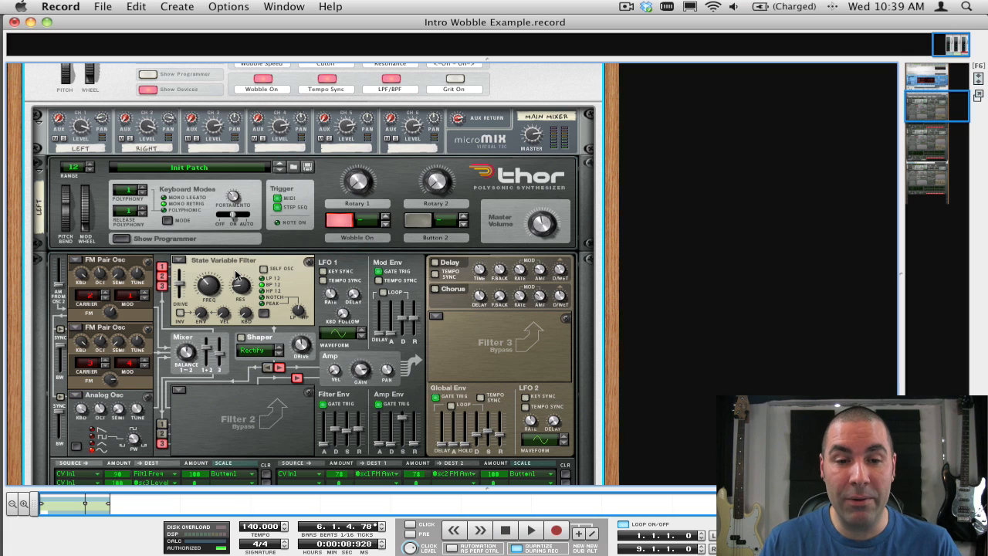